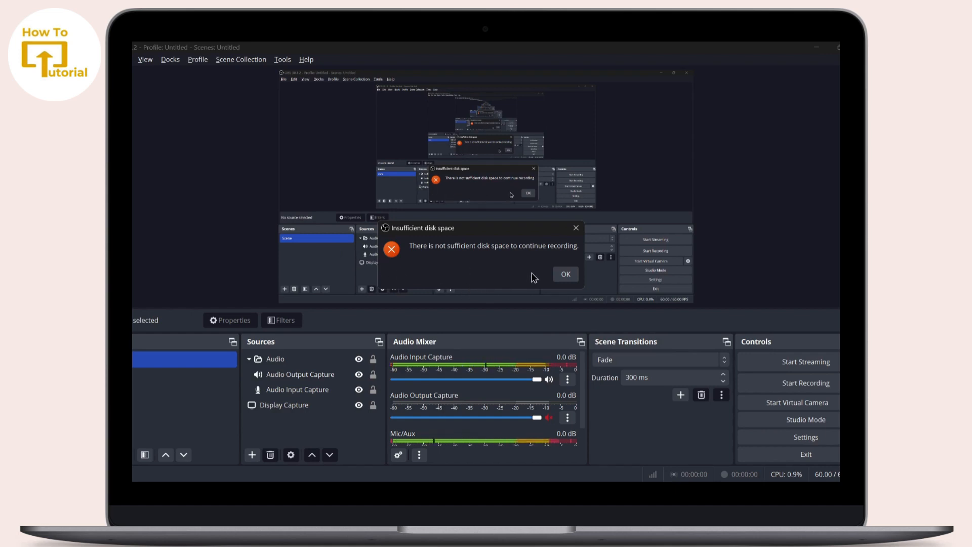
- Acknowledge the insufficient disk space error so the main window is clear
{"action": "left_click", "coordinate": [564, 274]}
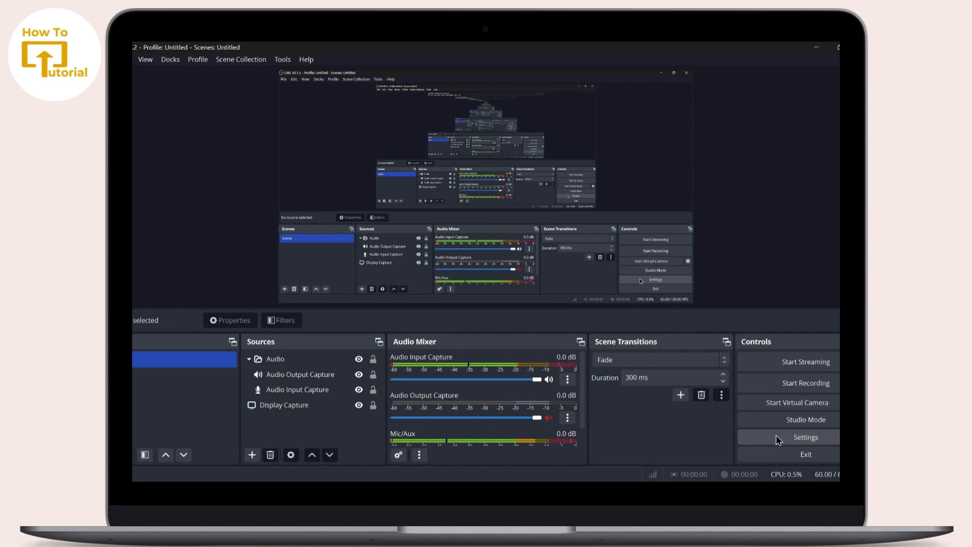
- Reach the Output settings' recording path (C:/) and browse for a new folder
{"action": "left_click", "coordinate": [805, 438]}
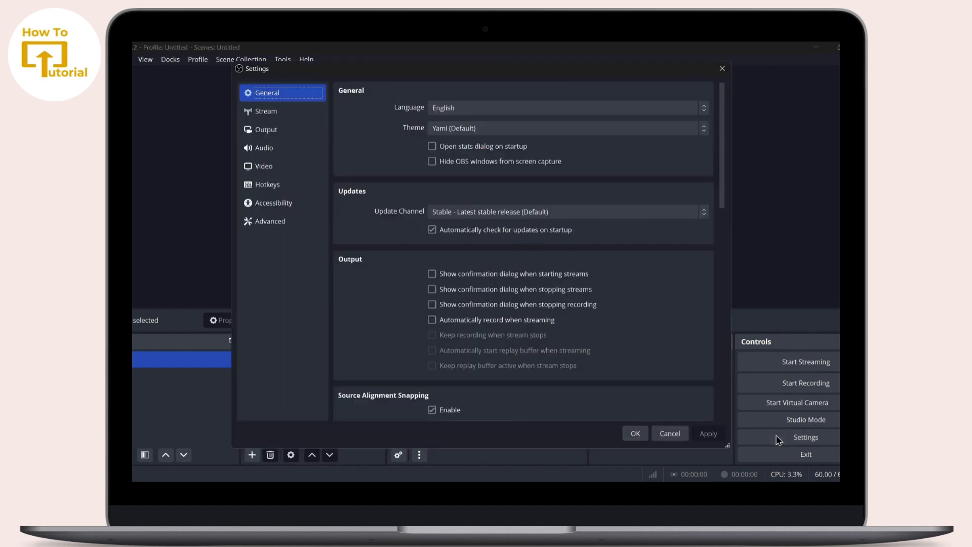
{"action": "mouse_move", "coordinate": [379, 321]}
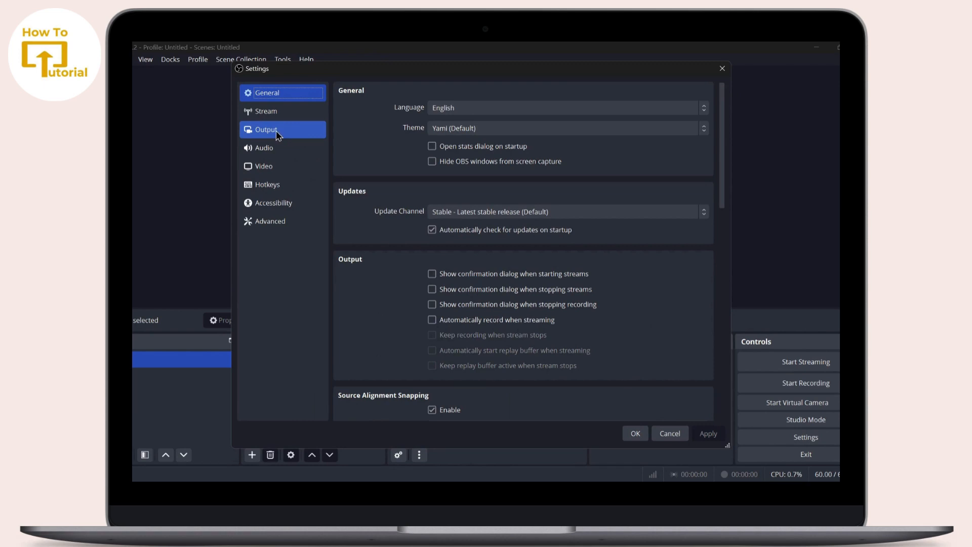
{"action": "left_click", "coordinate": [266, 129]}
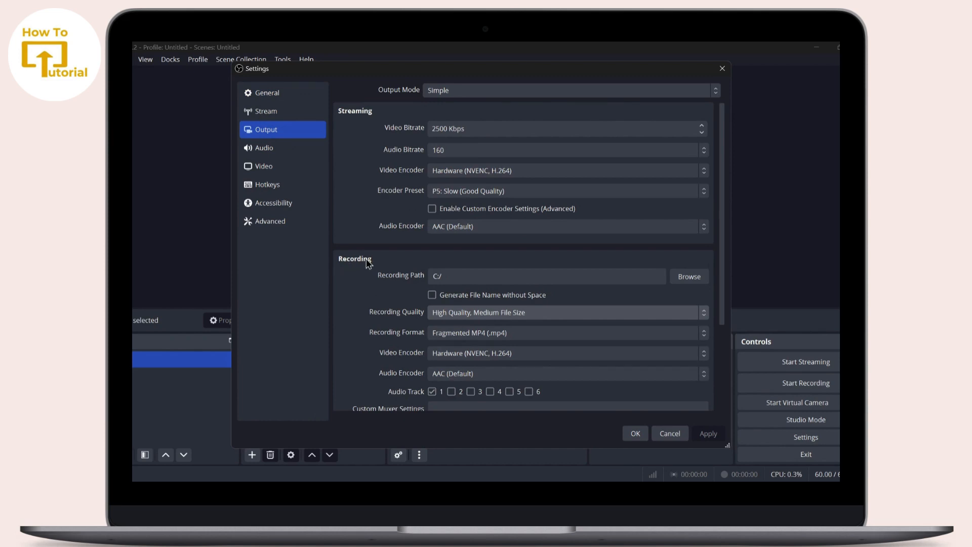
{"action": "mouse_move", "coordinate": [397, 280]}
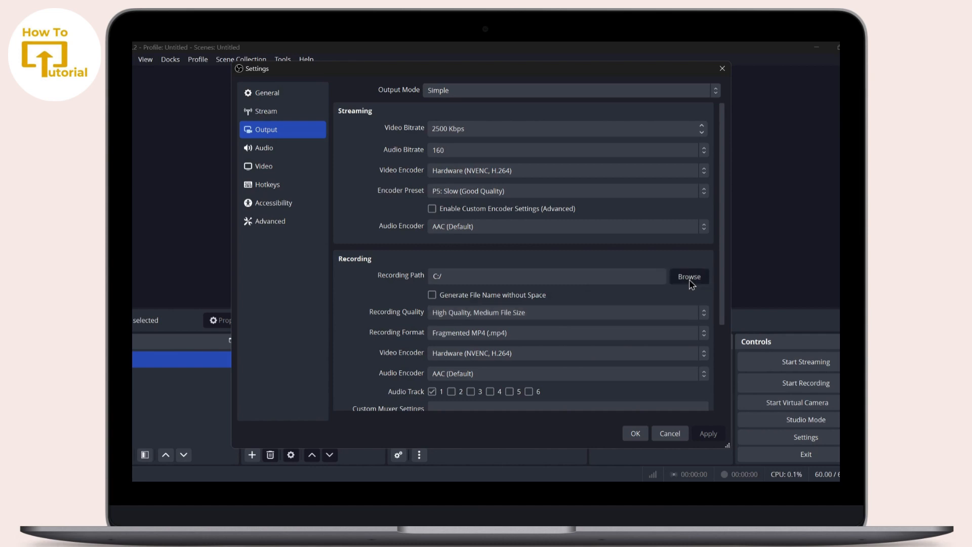
{"action": "left_click", "coordinate": [688, 276]}
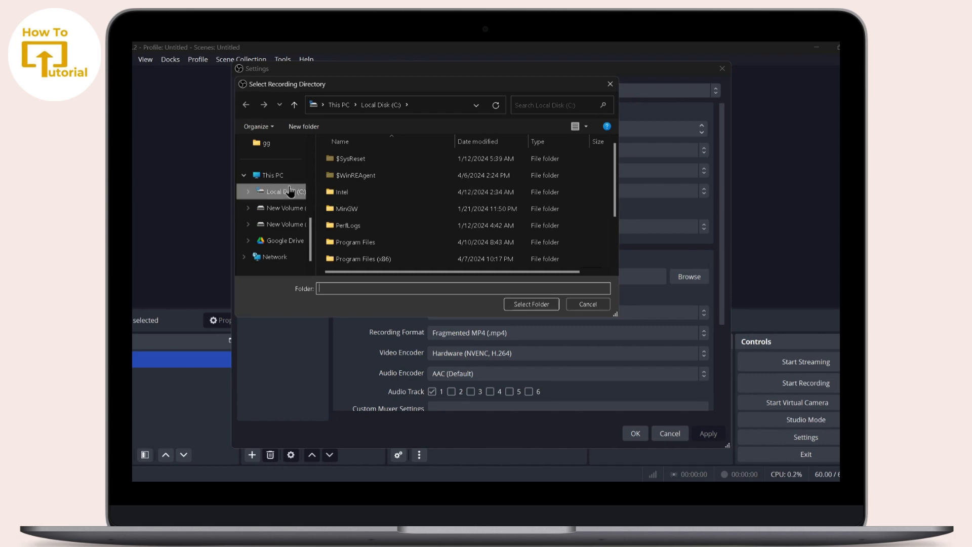
- Choose New Volume (D:) as the recording directory, making the path D:/
{"action": "left_click", "coordinate": [279, 207]}
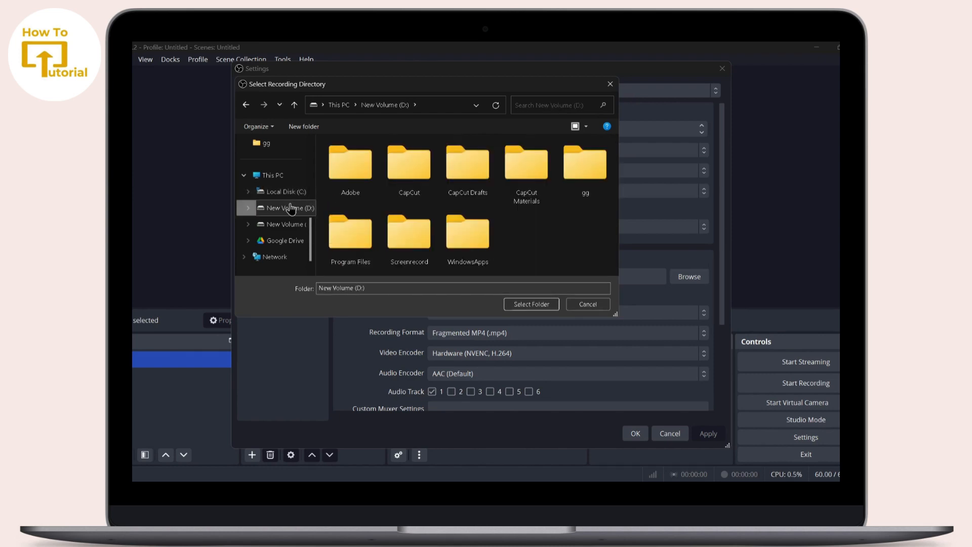
{"action": "left_click", "coordinate": [529, 304]}
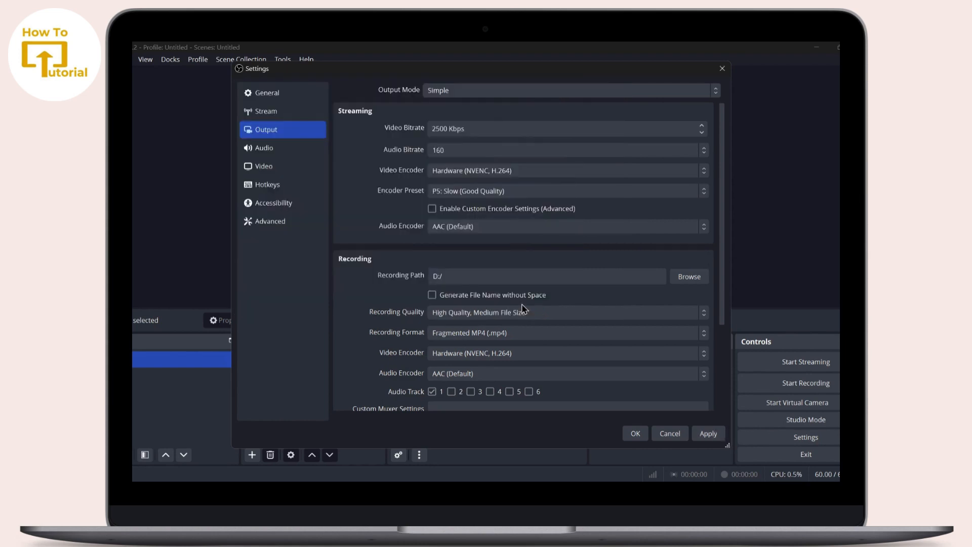
{"action": "mouse_move", "coordinate": [688, 421]}
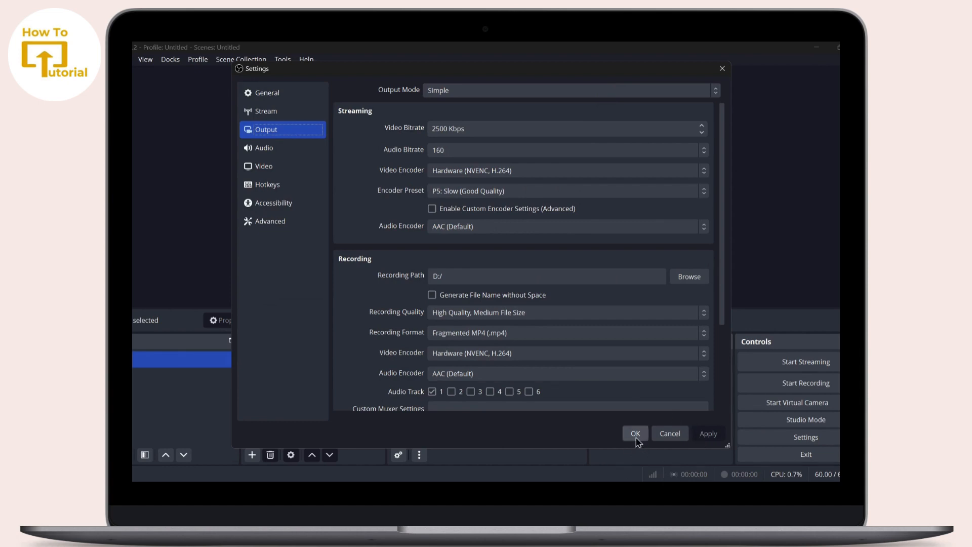
- Apply the D:/ recording path and begin a new recording without the disk error
{"action": "left_click", "coordinate": [634, 432]}
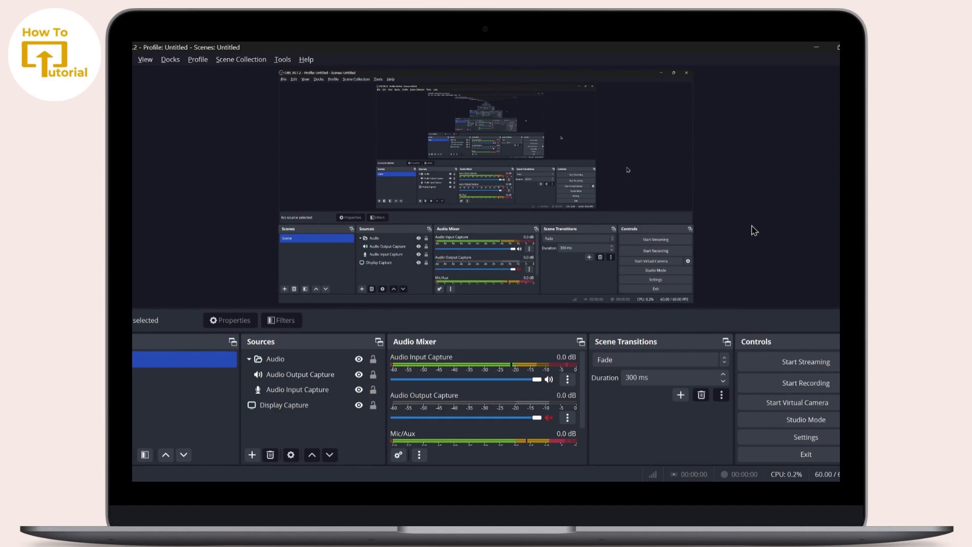
{"action": "left_click", "coordinate": [805, 382]}
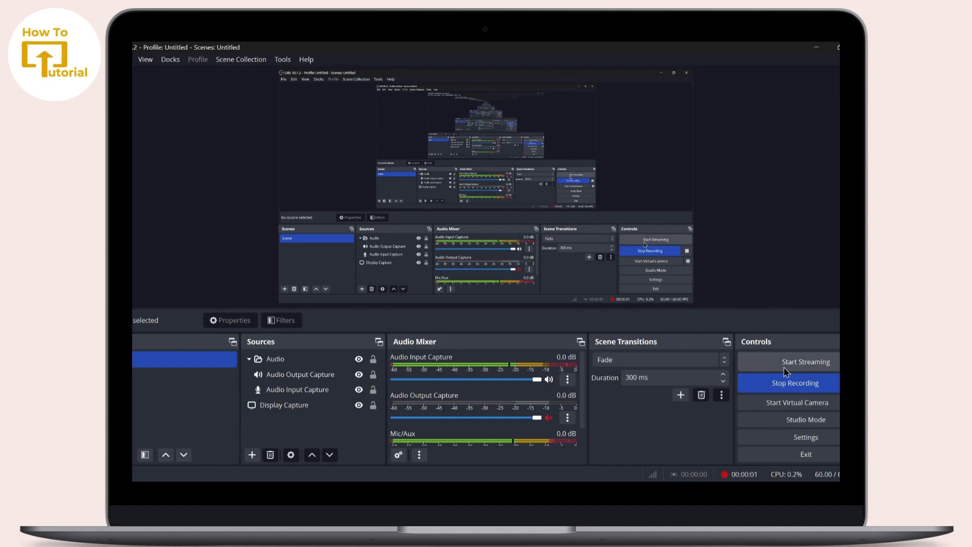